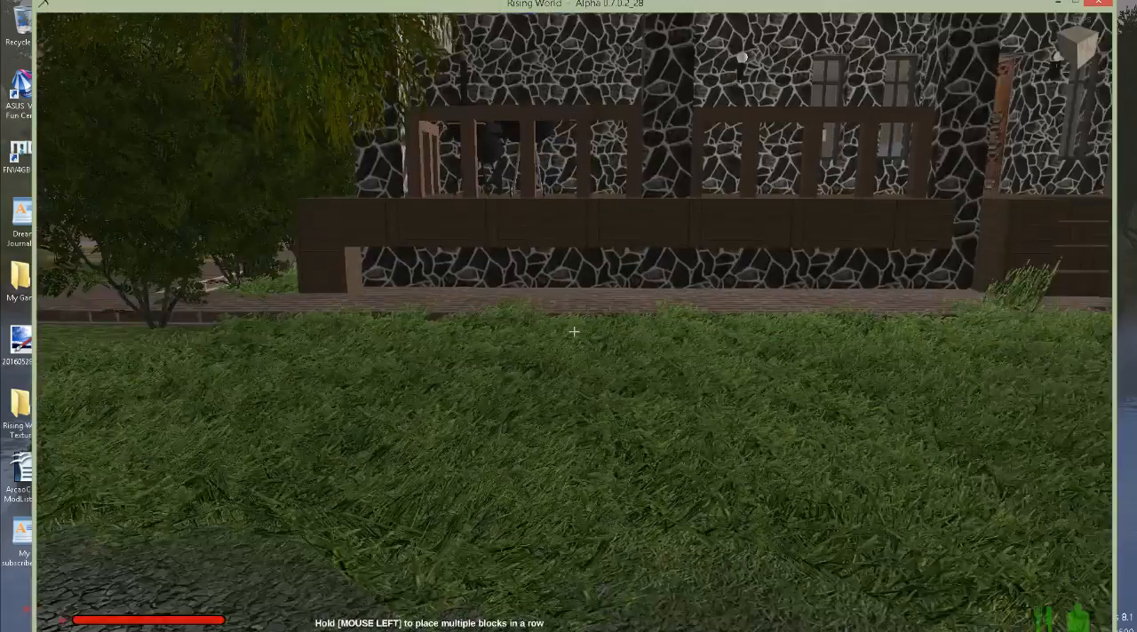
mouse_move(573, 331)
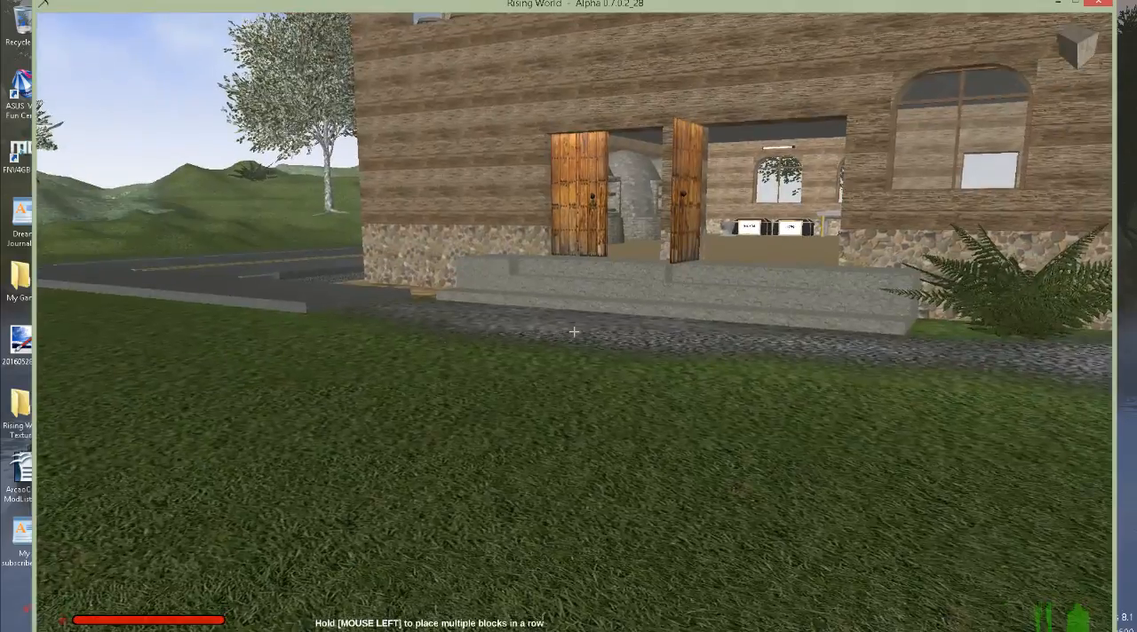
mouse_move(569, 332)
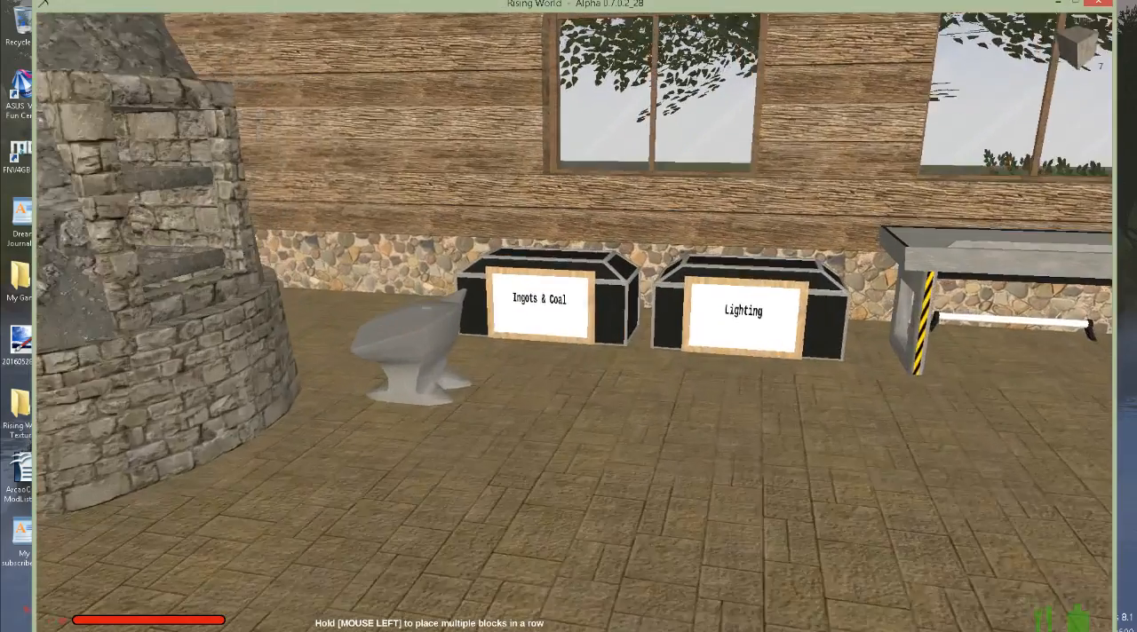
mouse_move(568, 328)
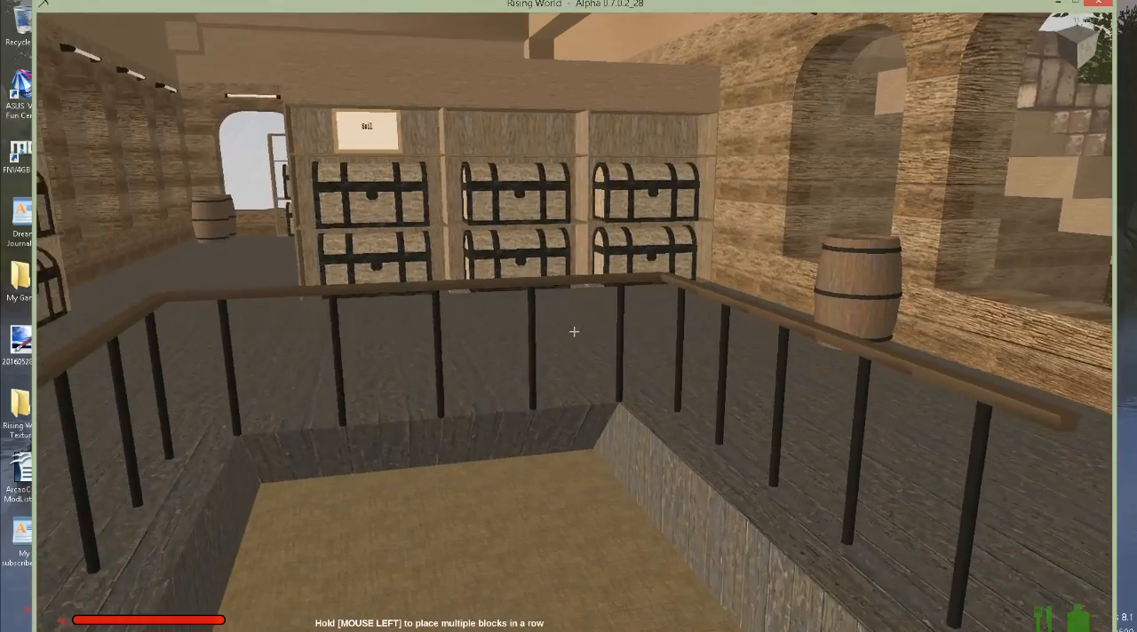
mouse_move(574, 331)
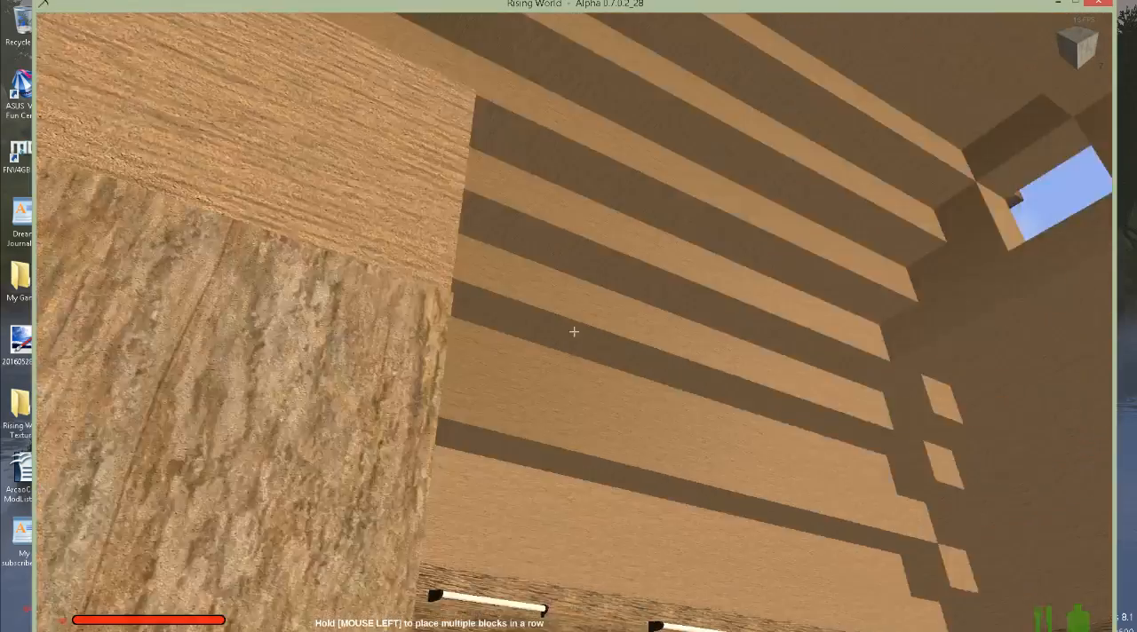
mouse_move(574, 331)
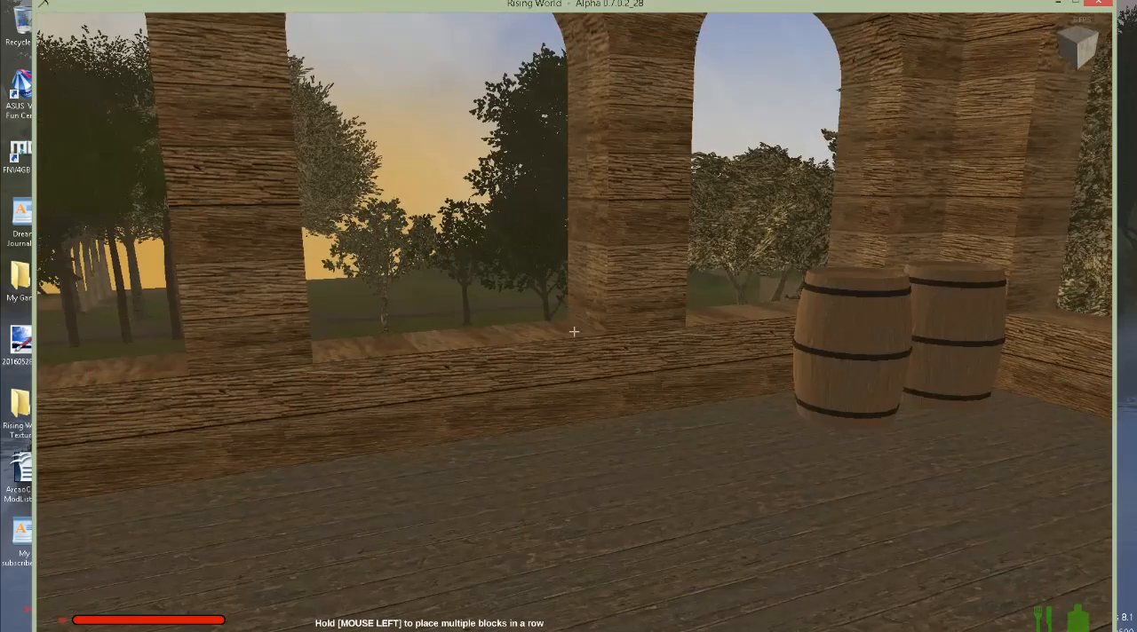
mouse_move(569, 333)
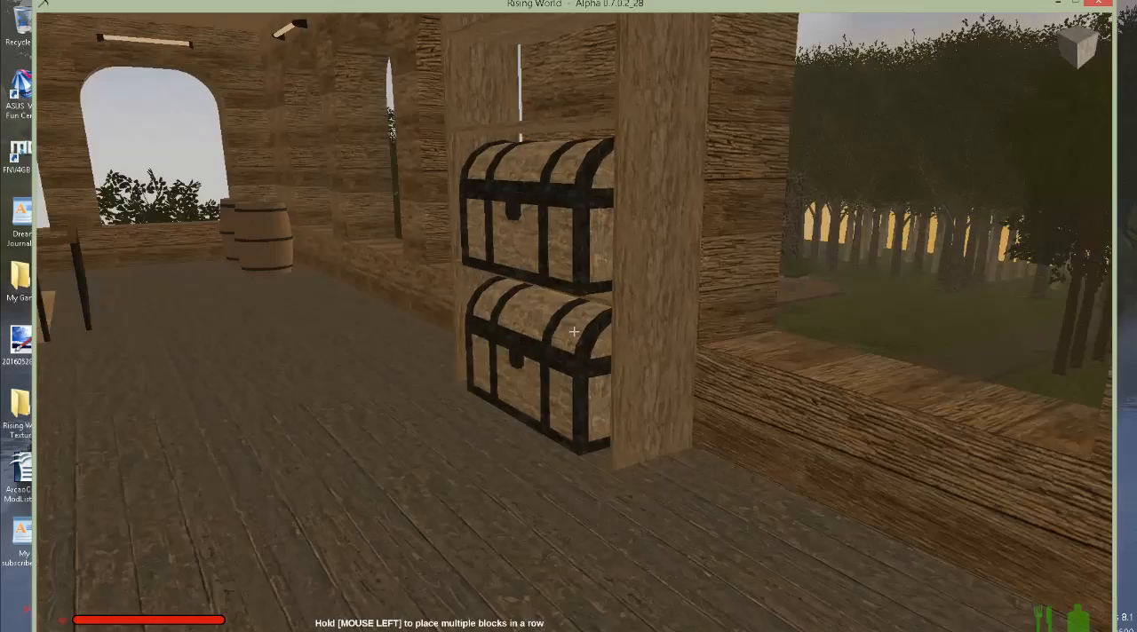
mouse_move(569, 331)
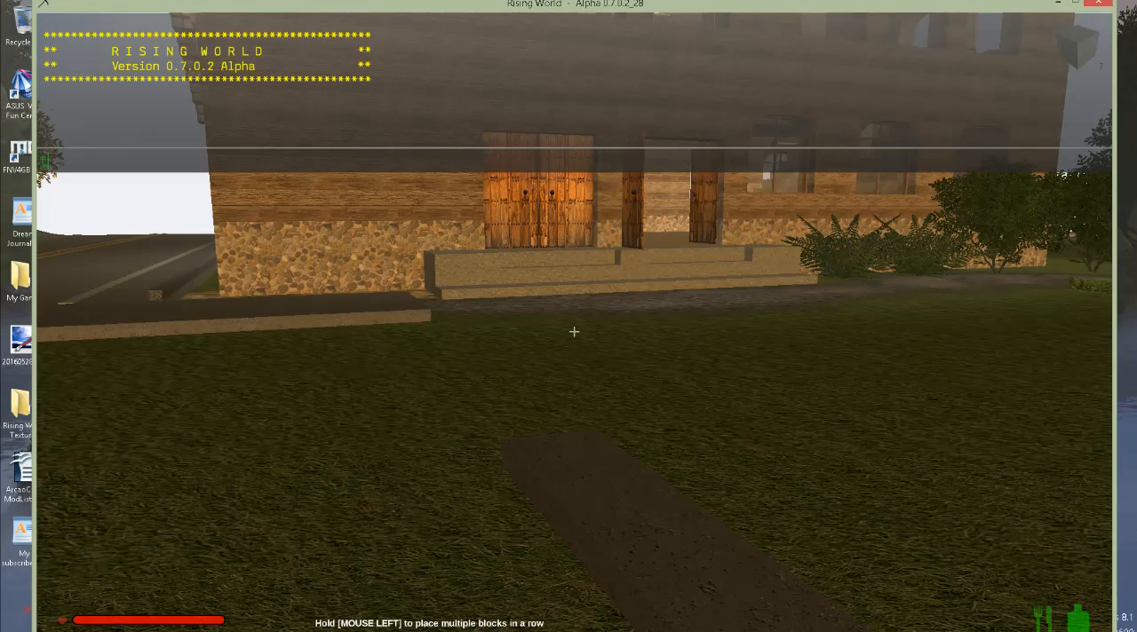
Step: Set world time to 8:00, enable creative mode with 'gm', then submit 'gm 0'
type("tpe")
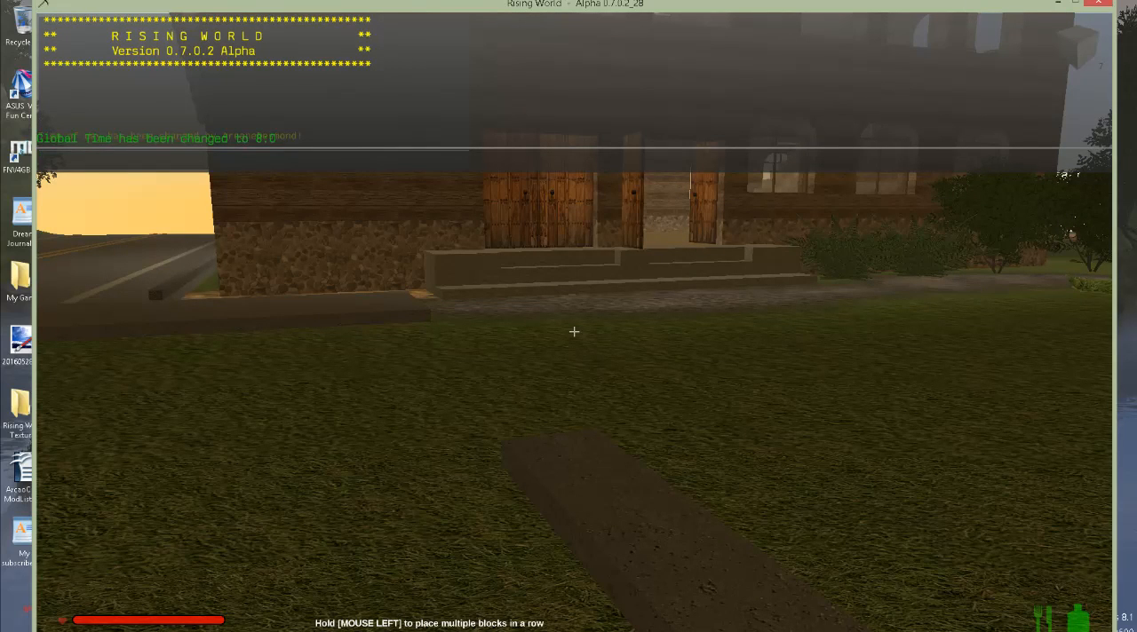
type("gm")
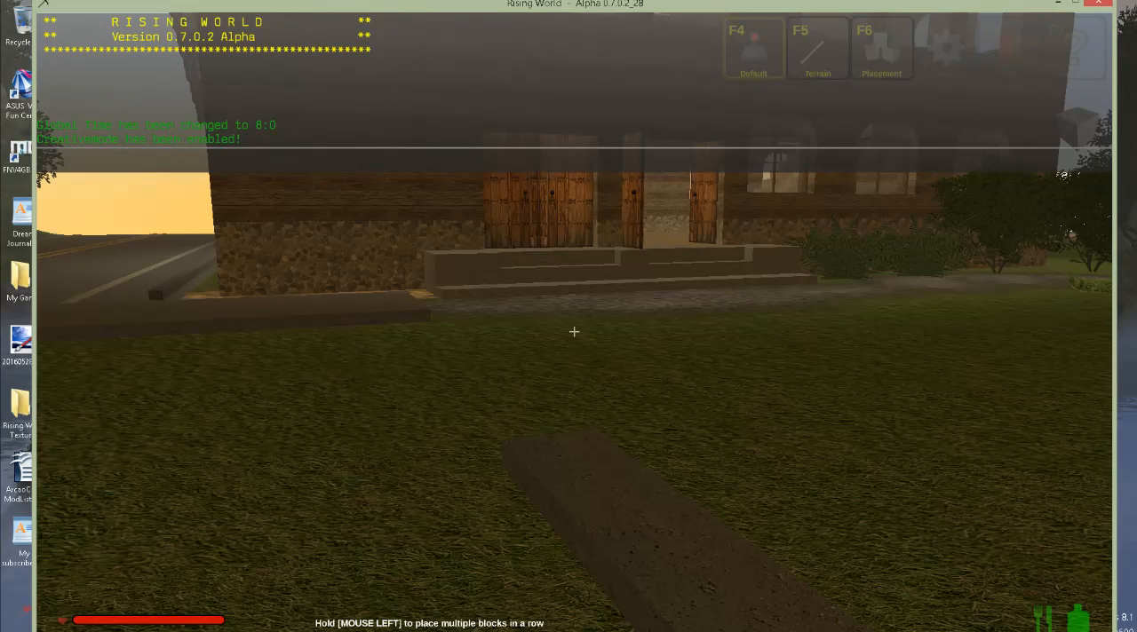
type("gm 0")
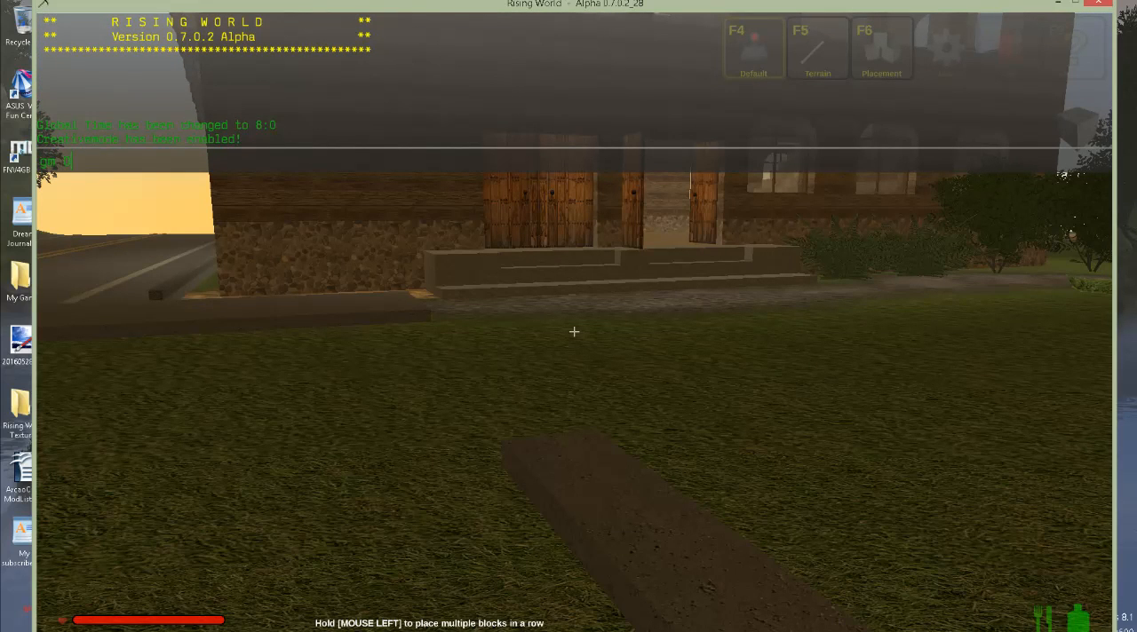
key("enter")
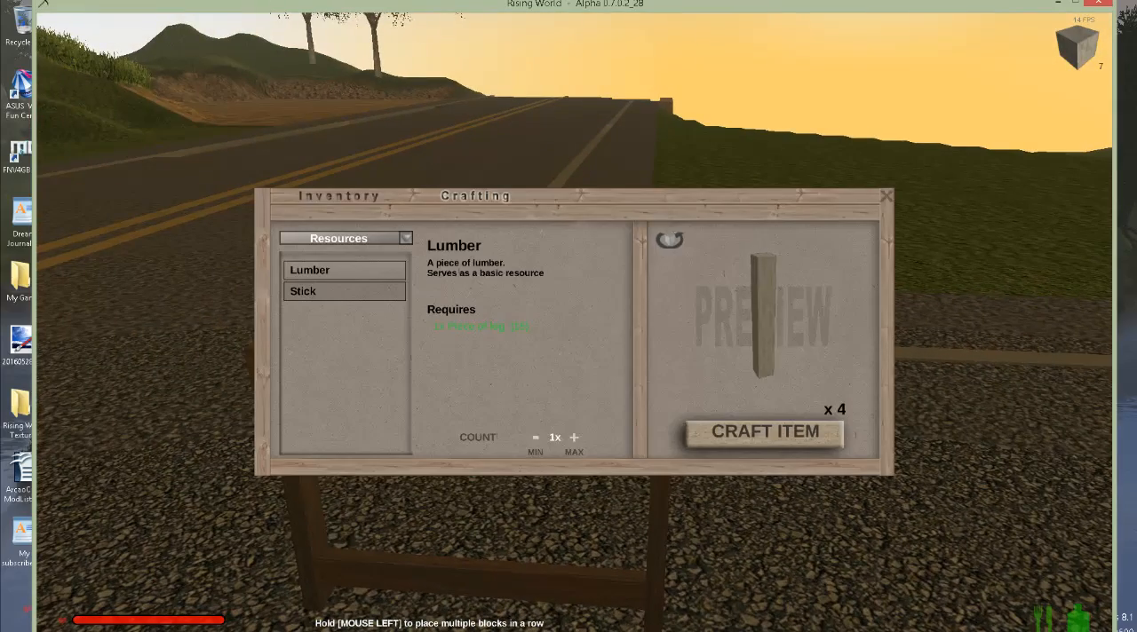
Step: Craft a Blockbench from Crafting Stations at the workbench
left_click(345, 238)
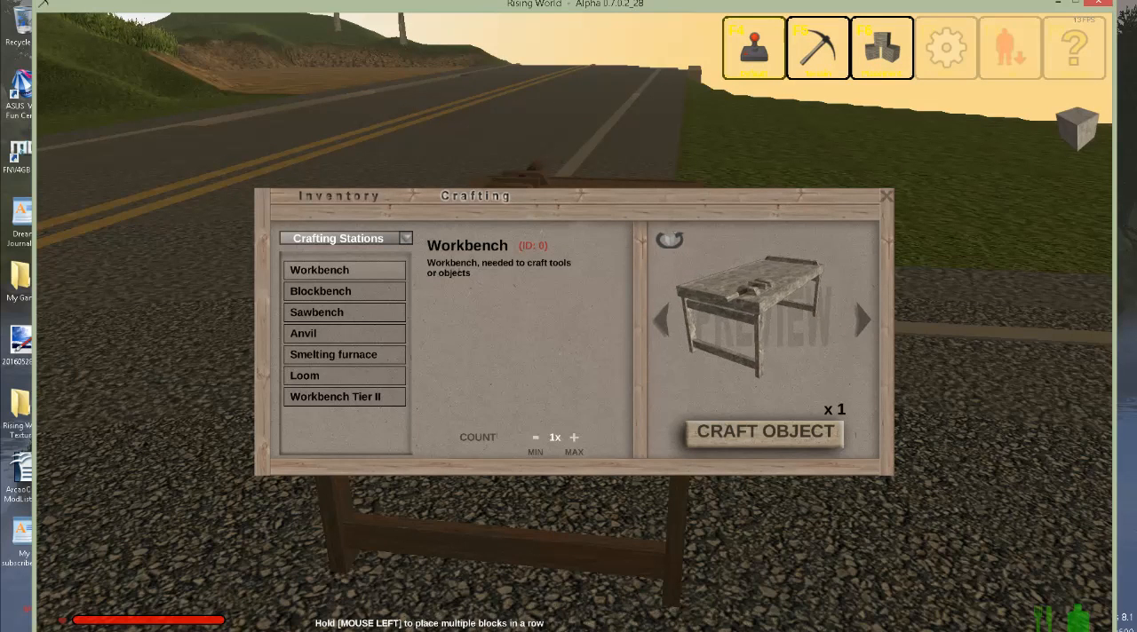
left_click(320, 291)
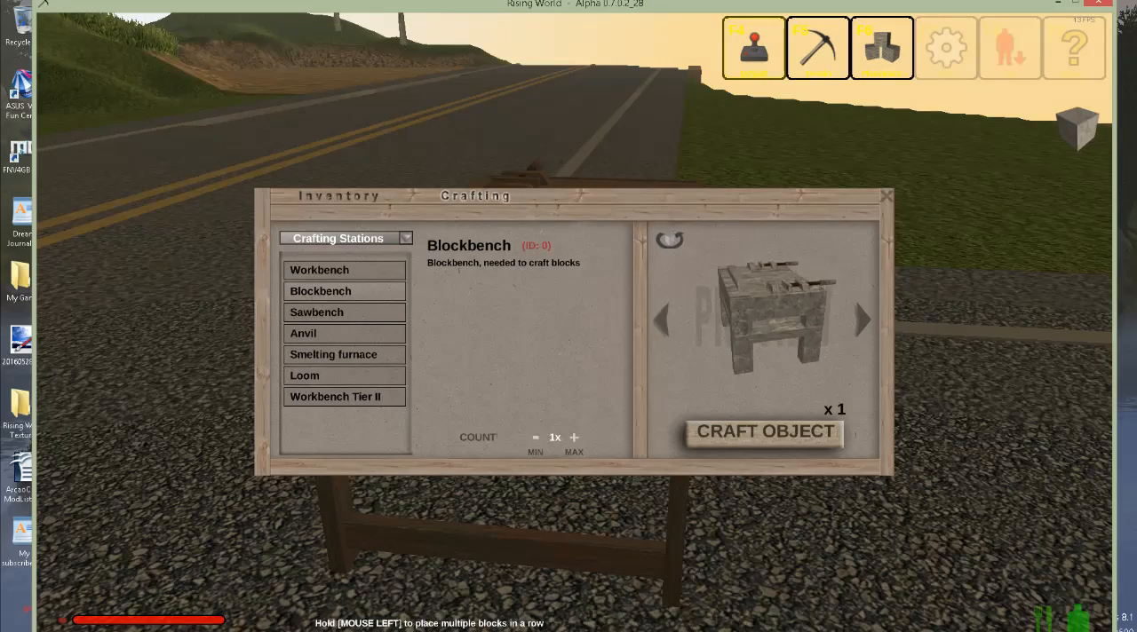
left_click(765, 432)
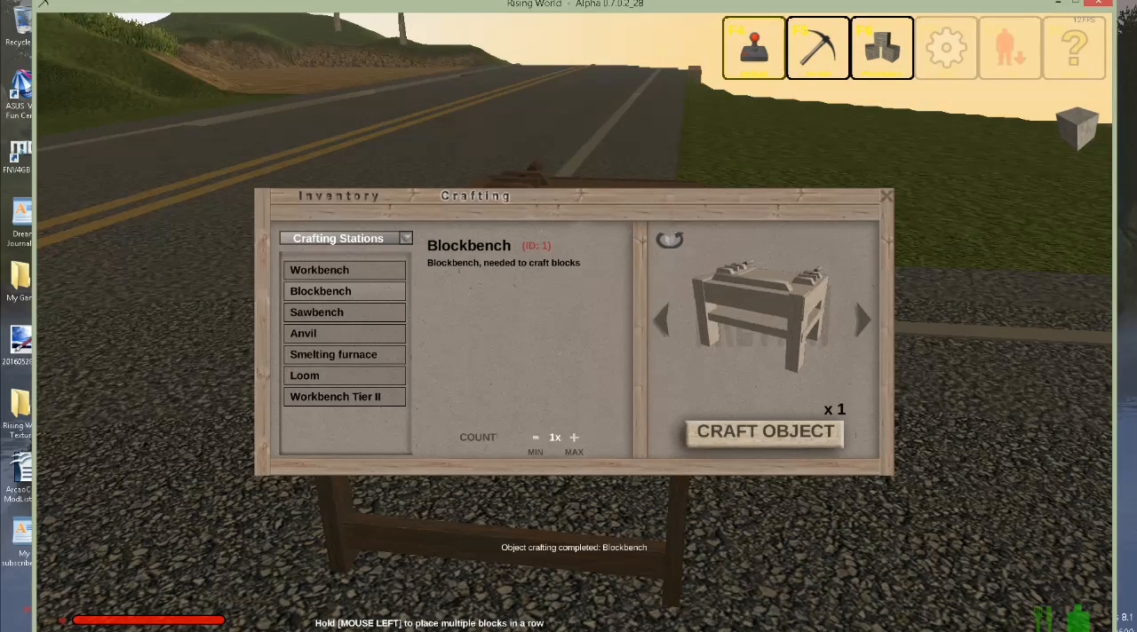
left_click(385, 195)
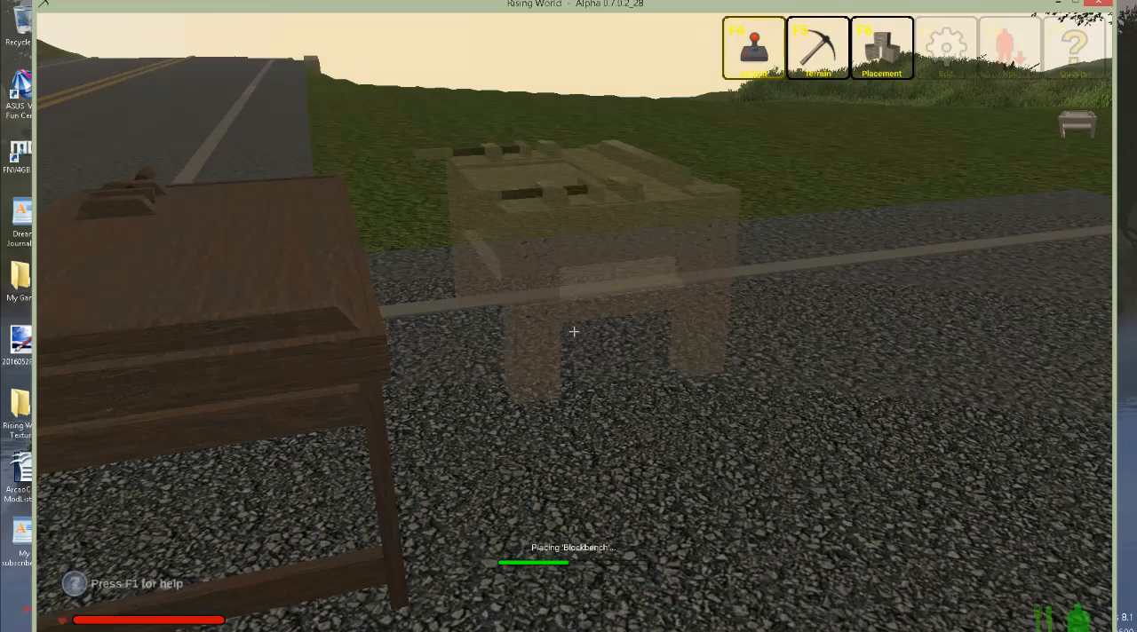
Step: Place the blockbench on the ground beside the workbench
left_click(573, 332)
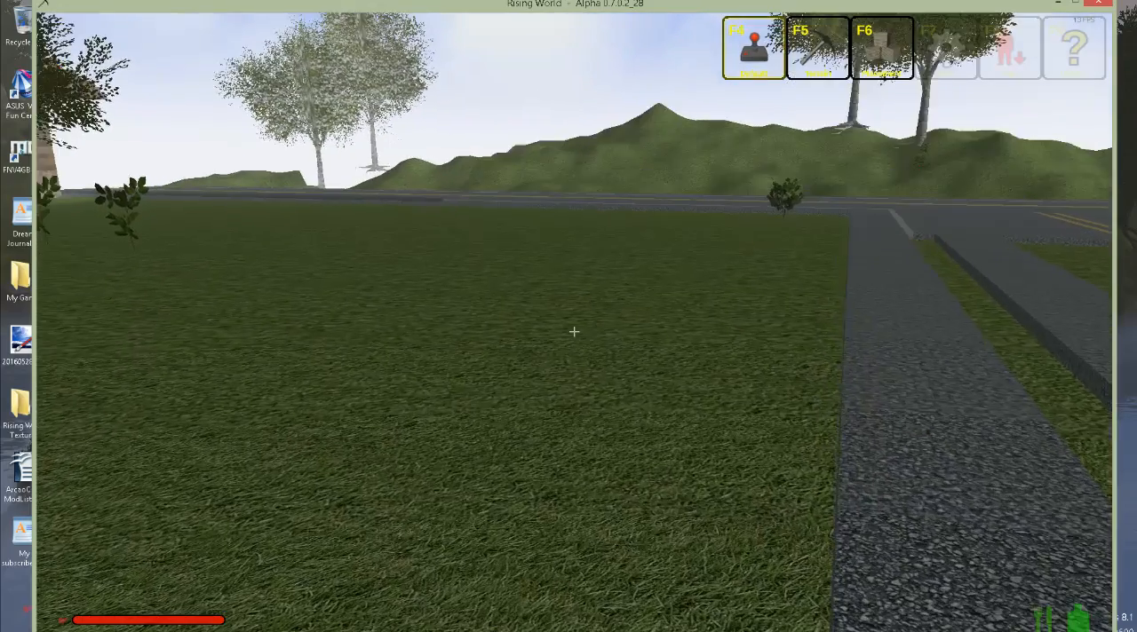
Step: Craft a batch of 64 Cobblestone blocks at the blockbench
key("i")
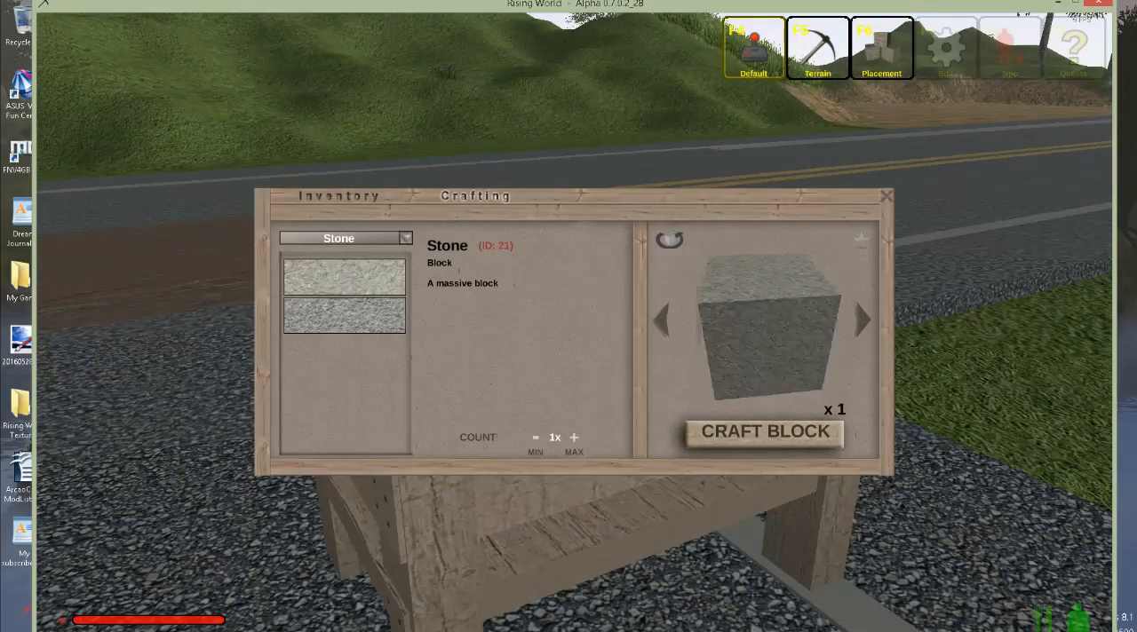
left_click(344, 238)
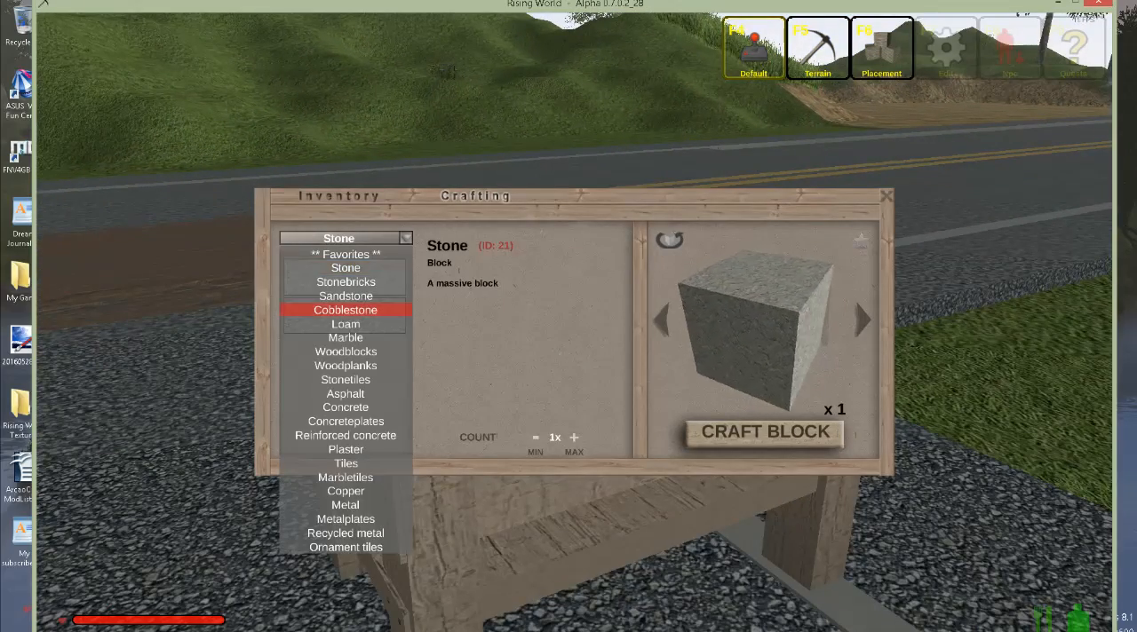
left_click(346, 310)
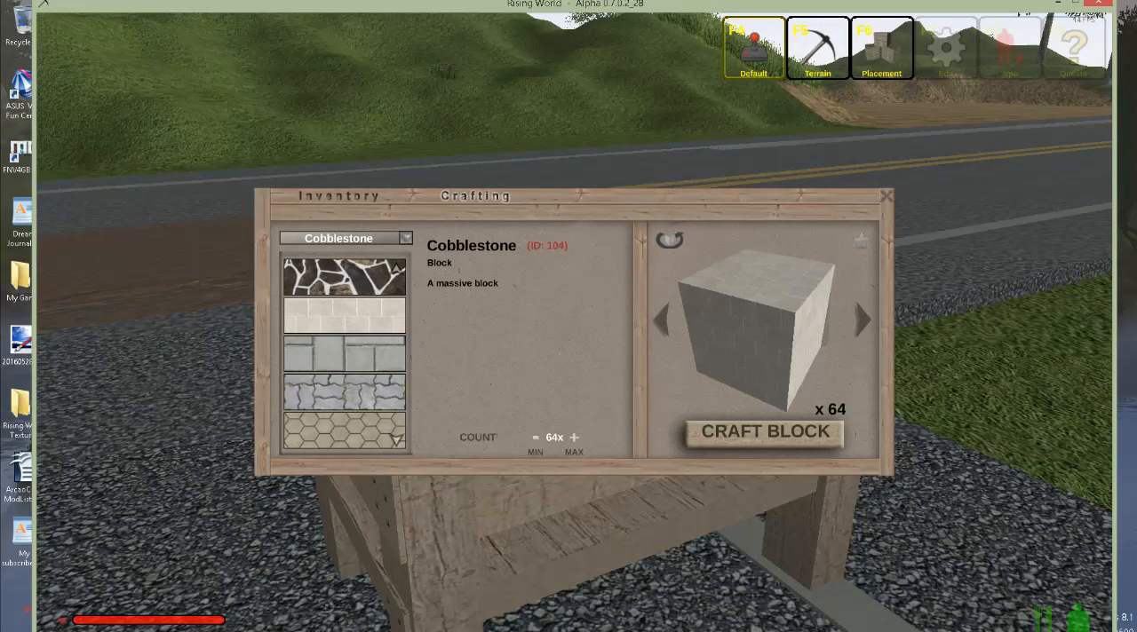
left_click(764, 432)
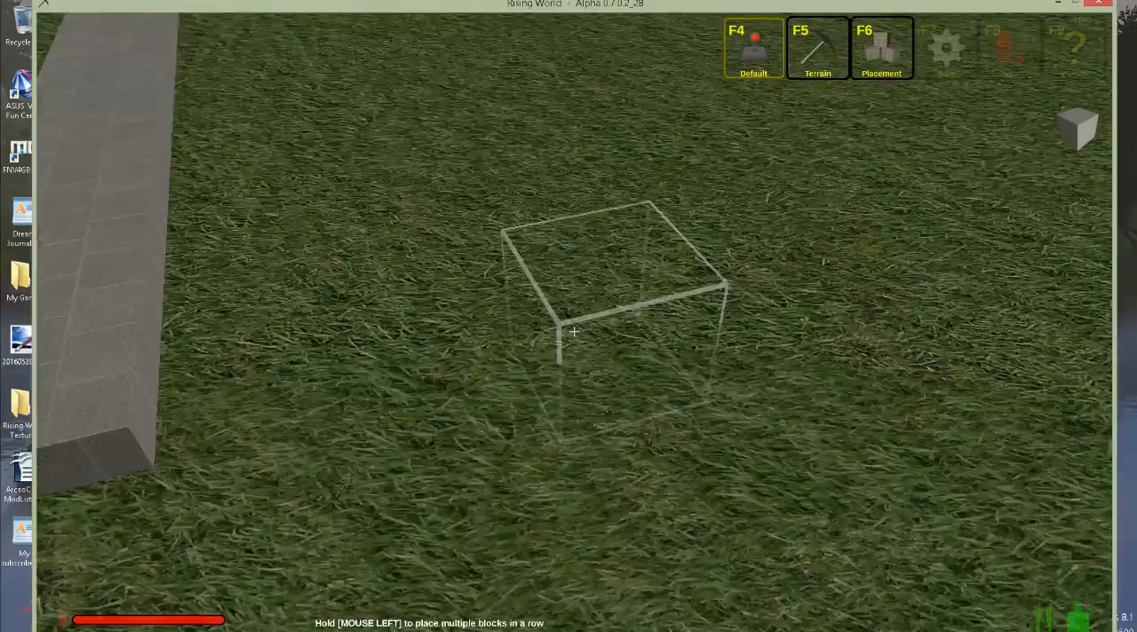
Step: Place a cobblestone block on the grass of the roadside lot
left_click(573, 333)
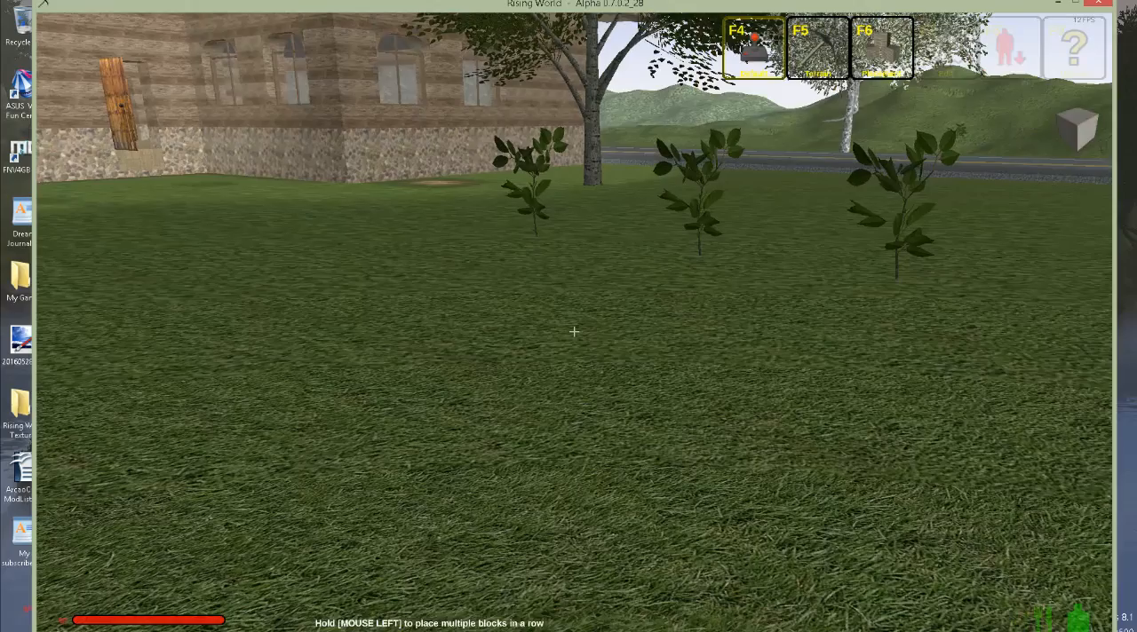
key("i")
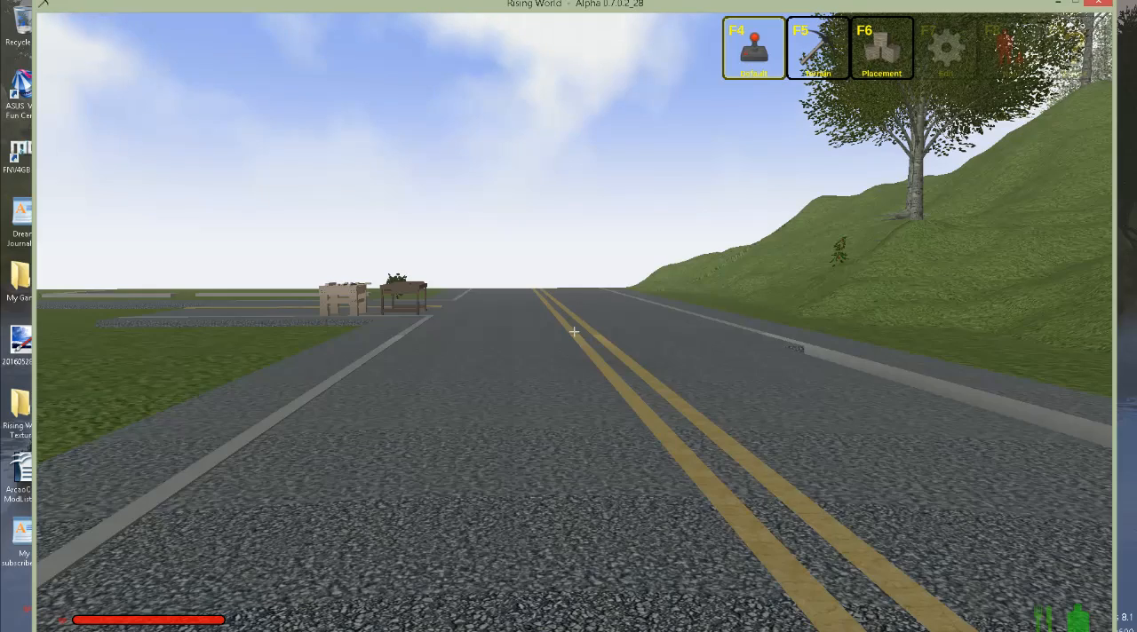
Step: Leave the game and select My Subscribers.odt in the YouTube library
key("Escape")
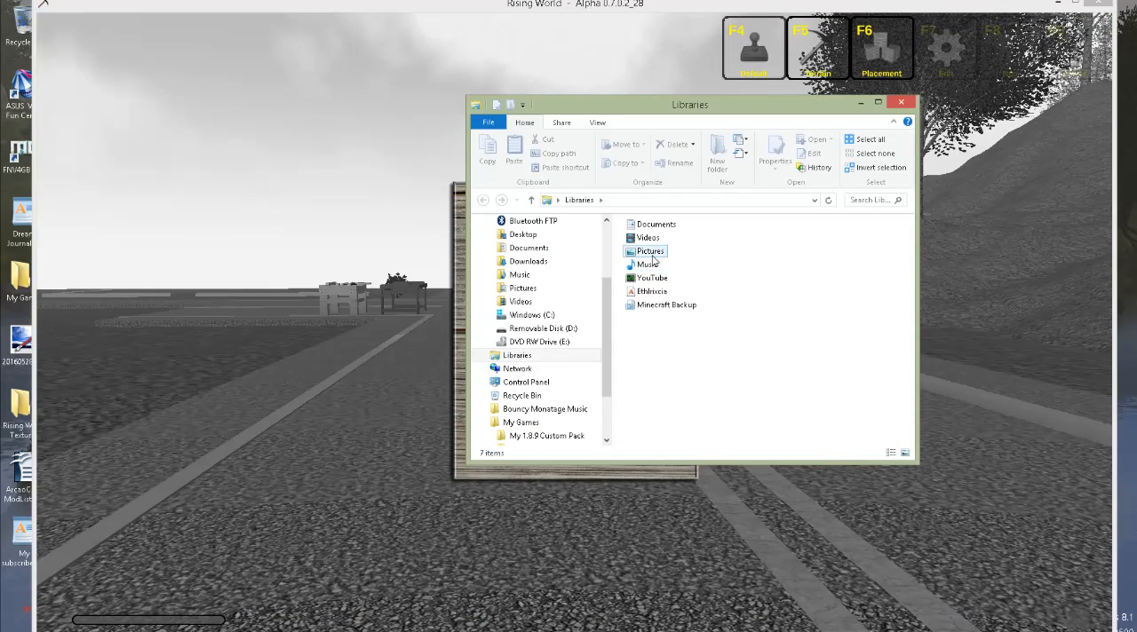
double_click(652, 277)
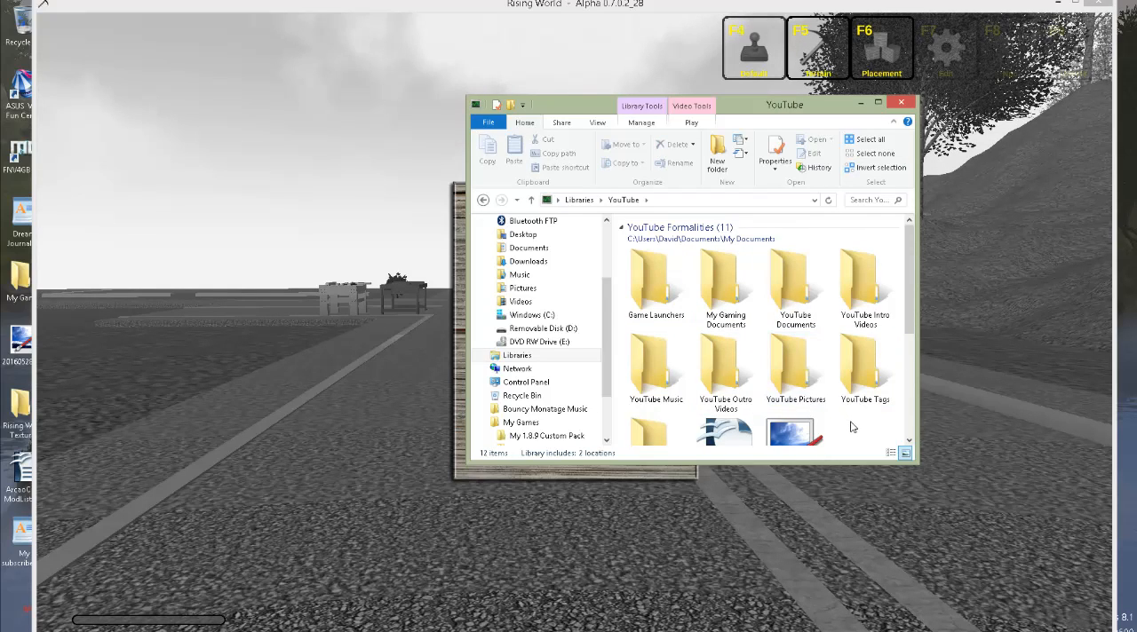
left_click(726, 355)
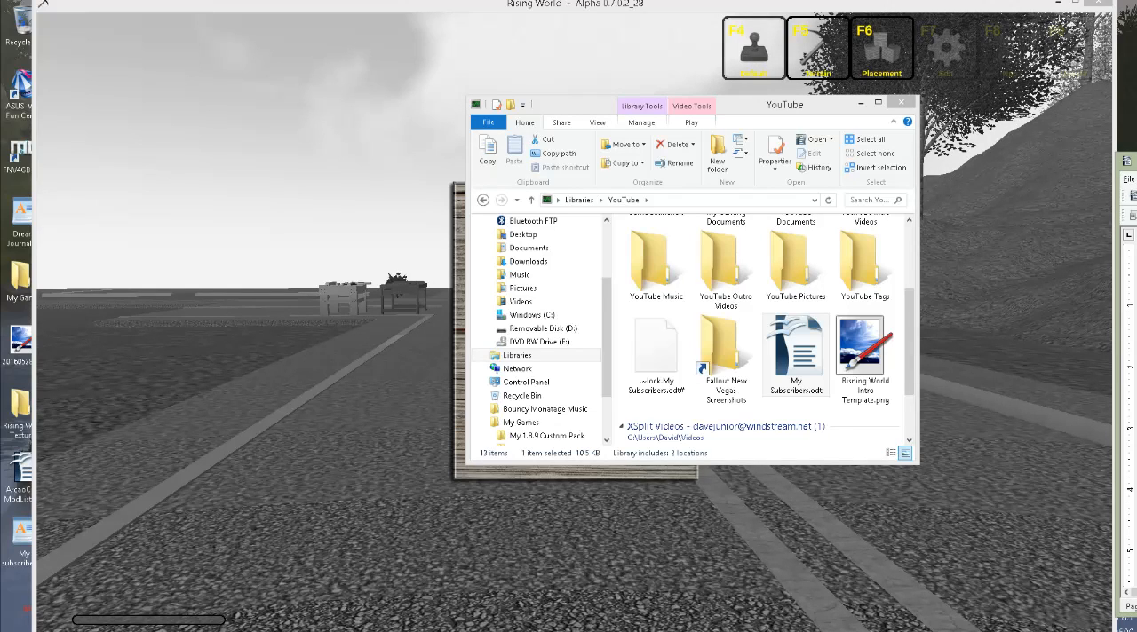
Step: Open My Subscribers.odt in Writer, maximize it, and scroll through the list
double_click(793, 351)
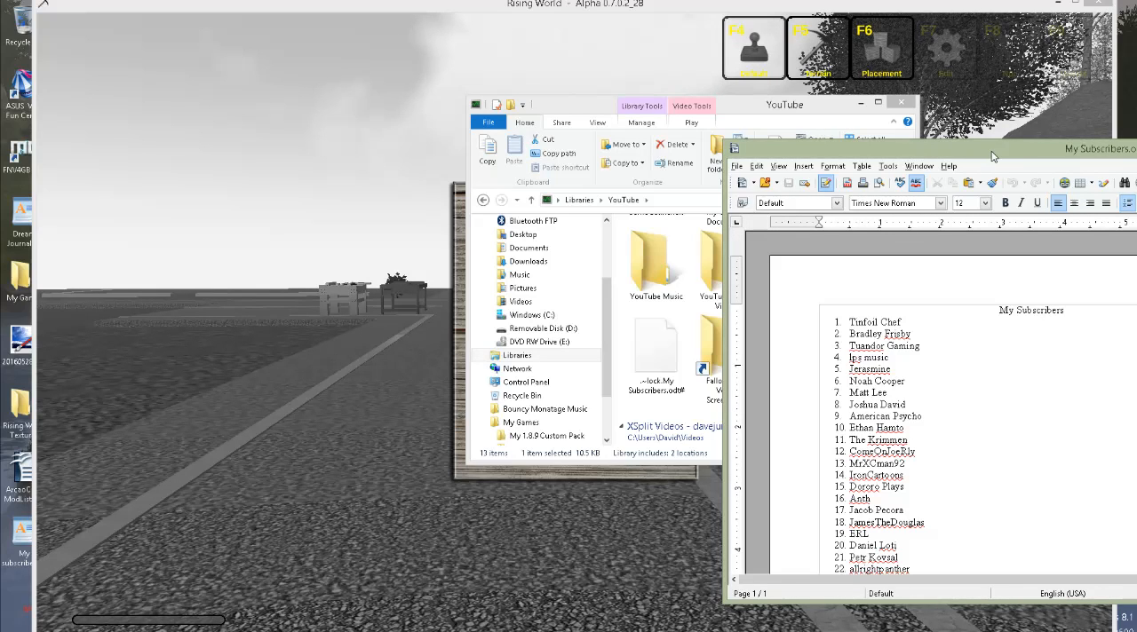
left_click(991, 148)
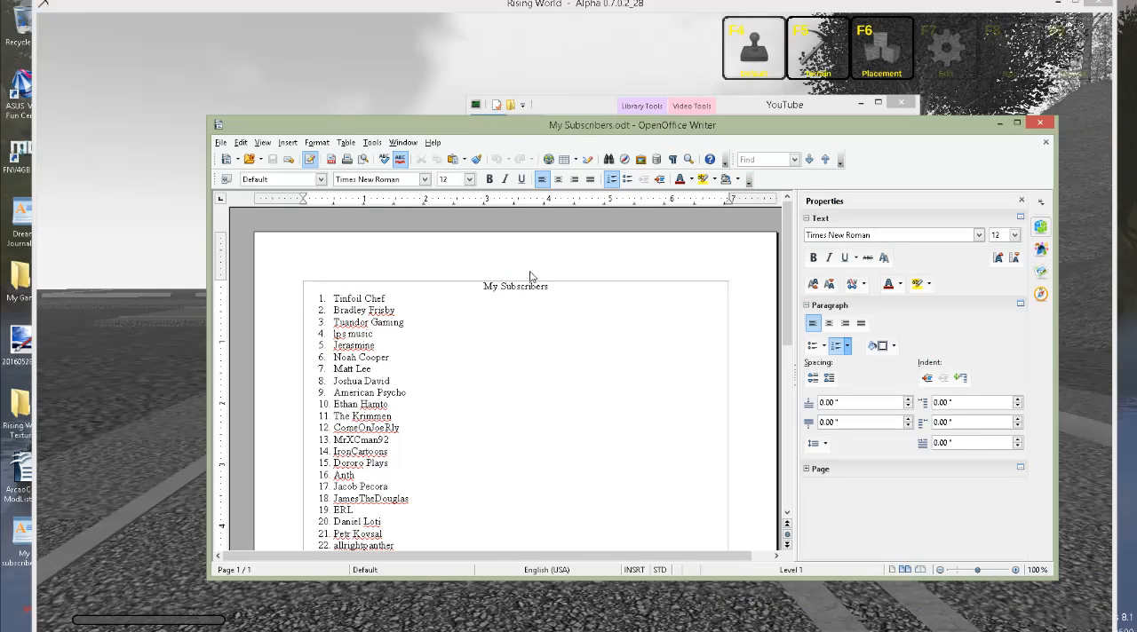
scroll("down", 3)
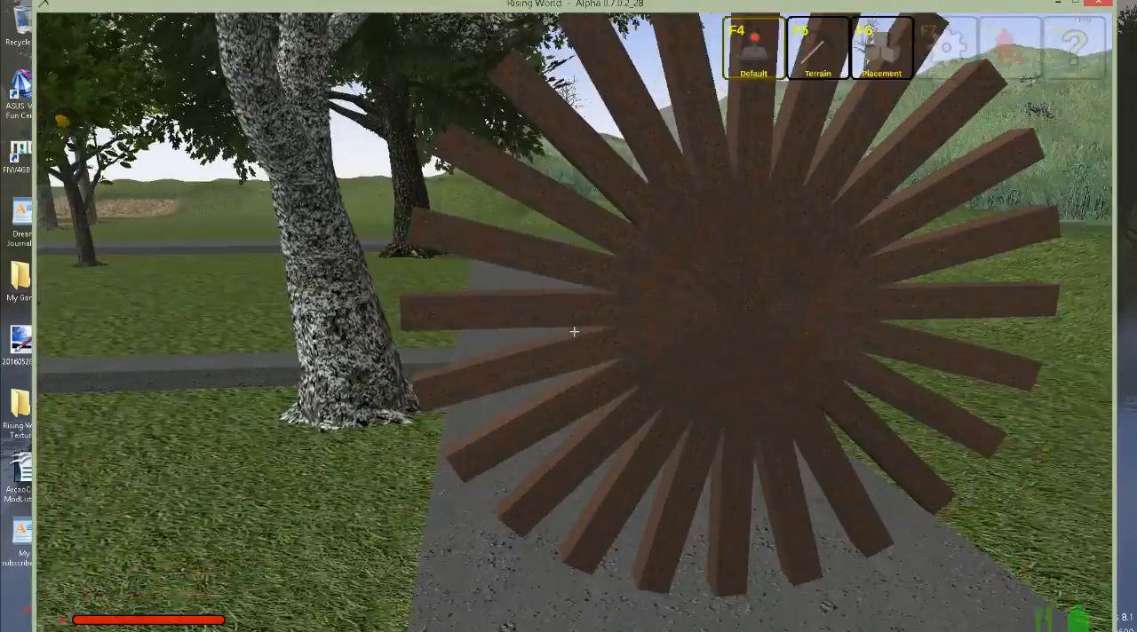
Step: Place a stone block at the road edge to start an archway pillar
key("i")
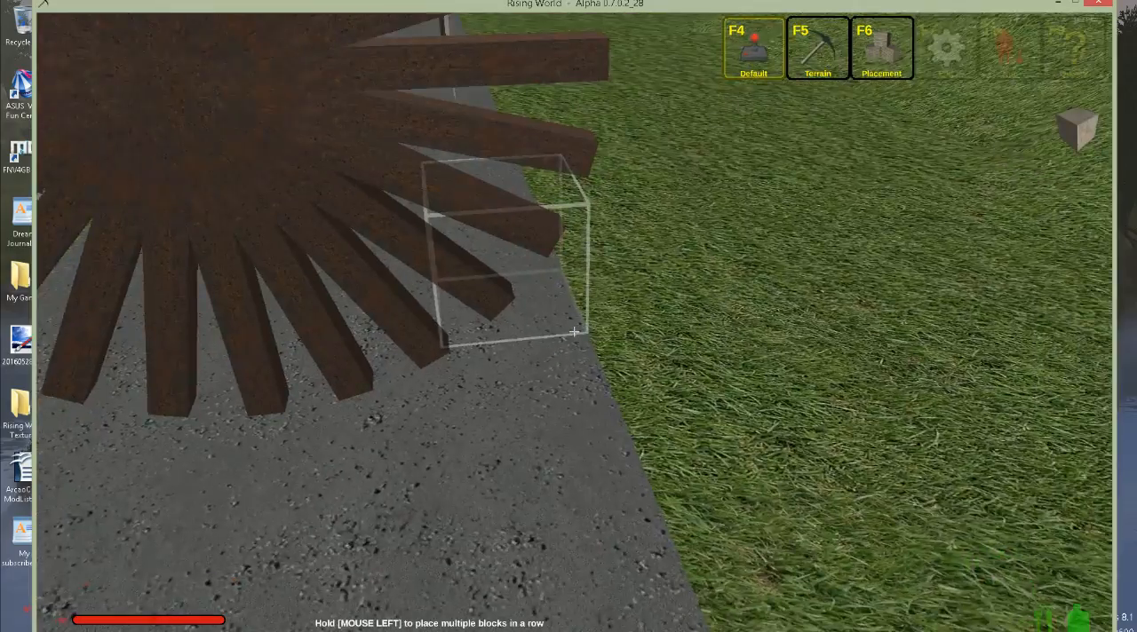
left_click(575, 331)
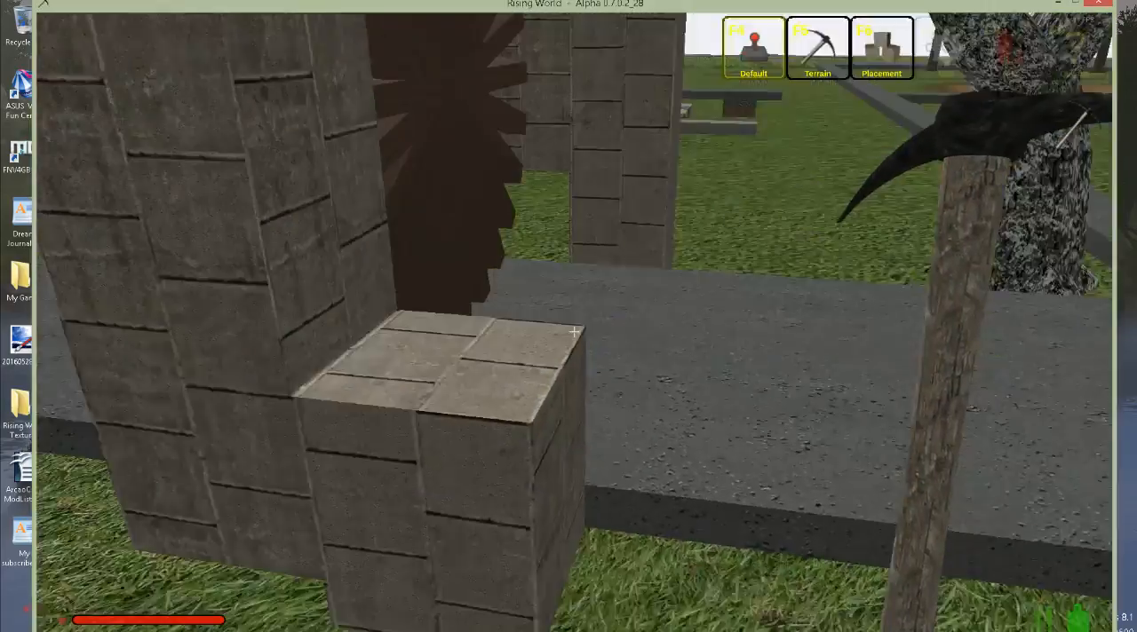
mouse_move(573, 332)
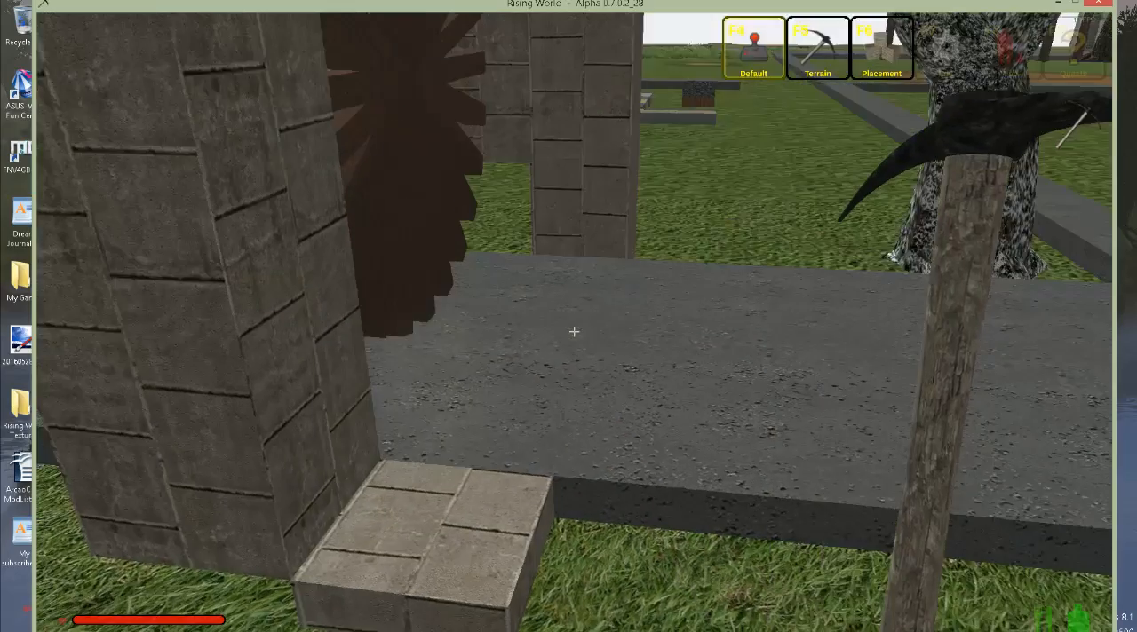
mouse_move(573, 332)
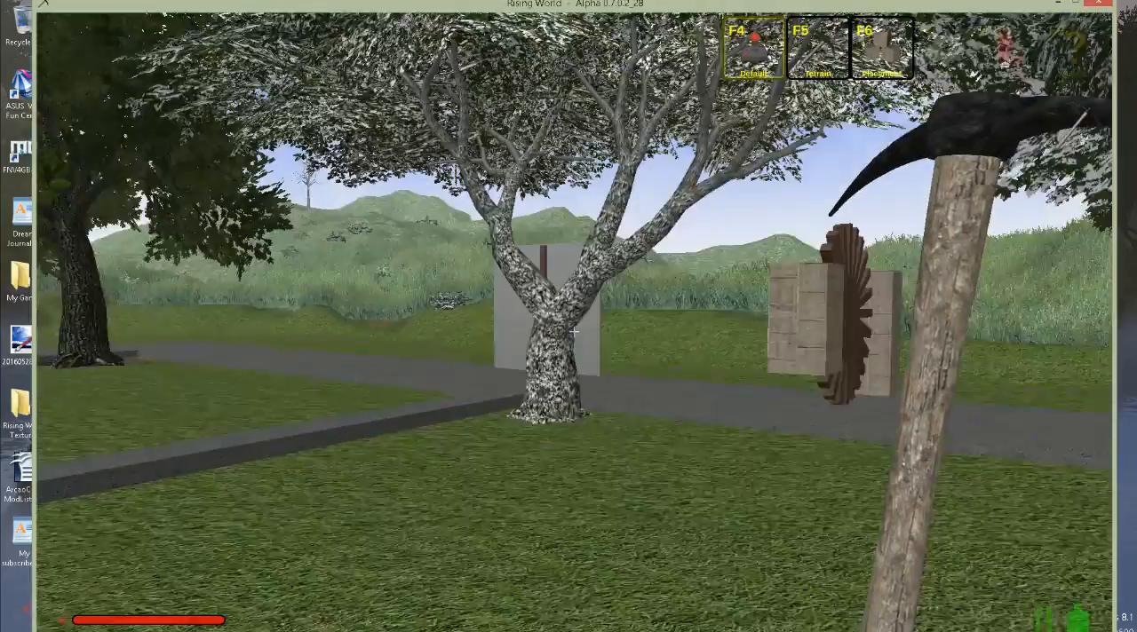
mouse_move(568, 333)
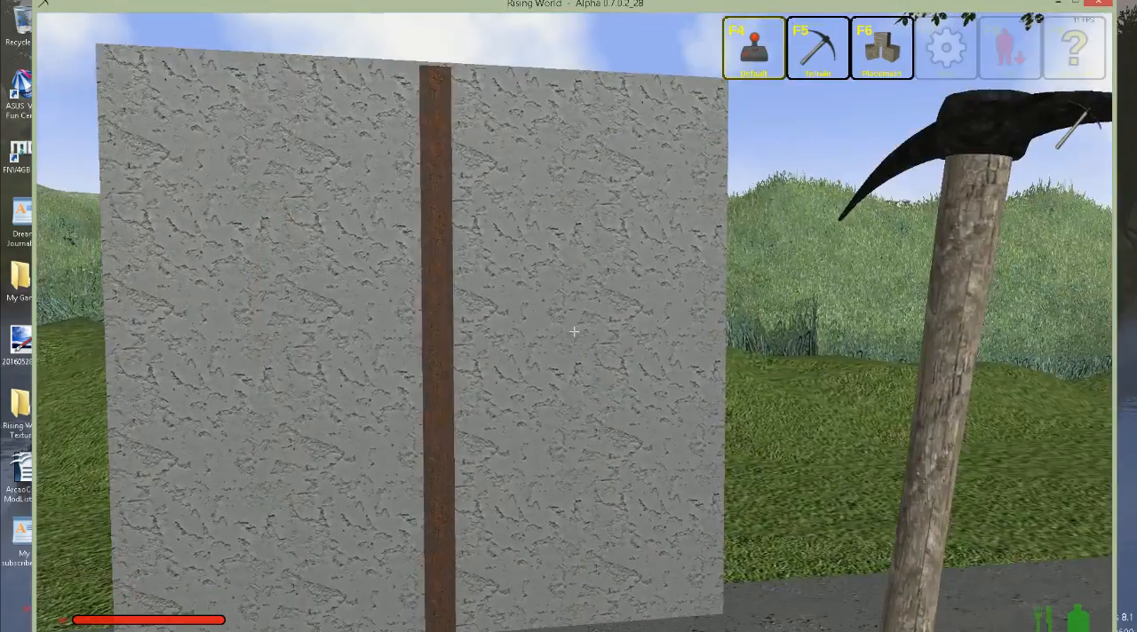
key("i")
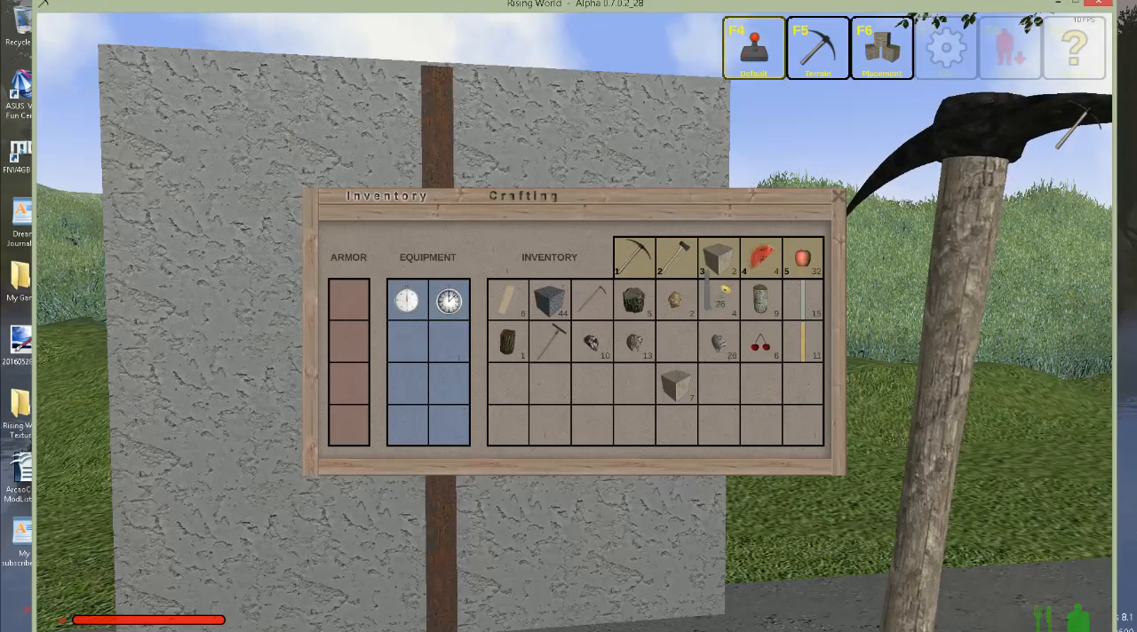
key("escape")
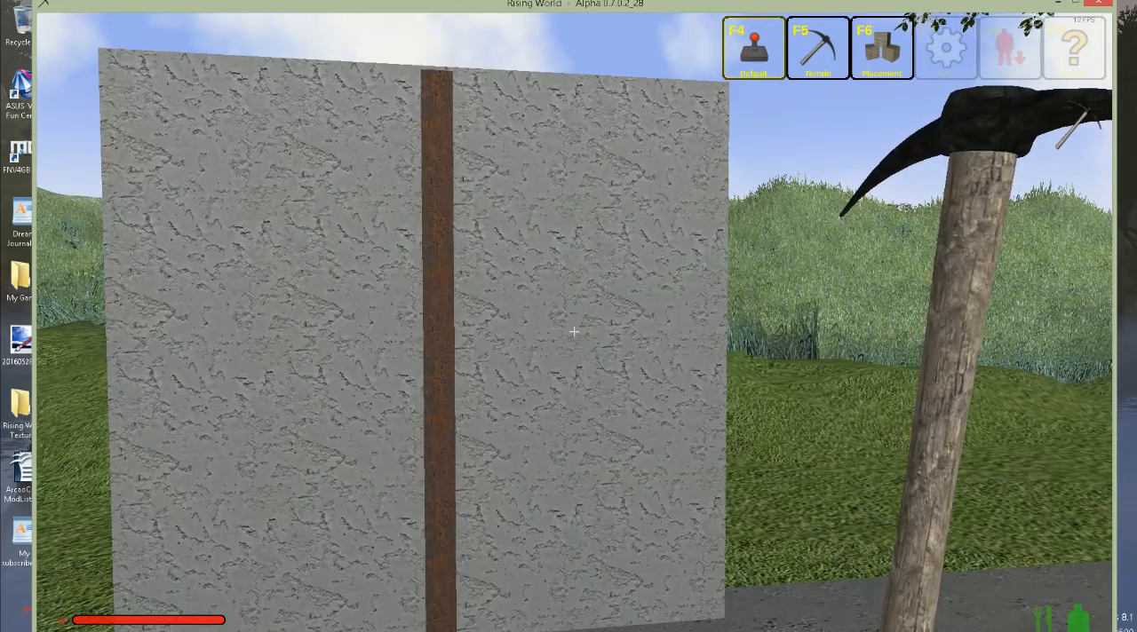